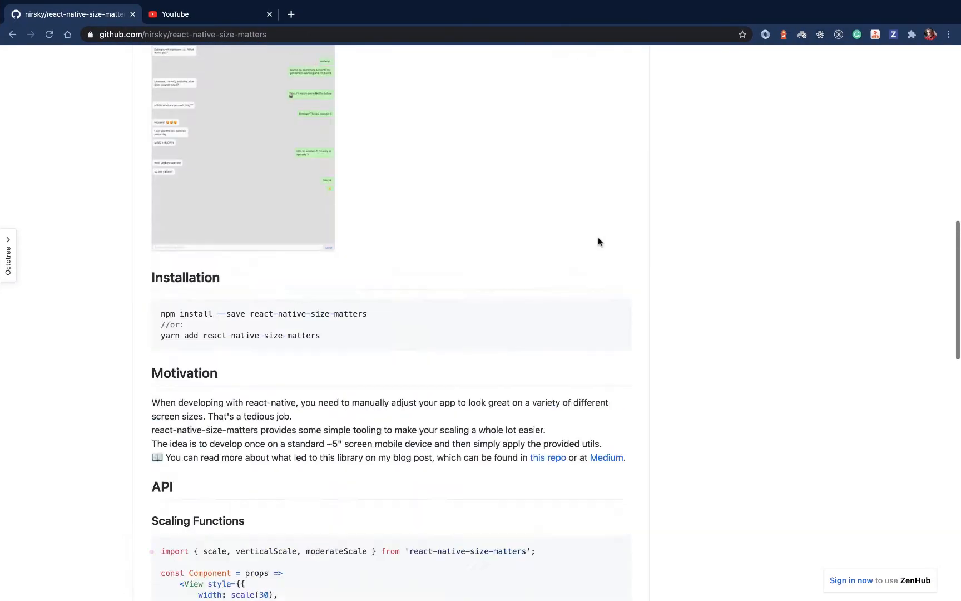
# Scroll through Login/index.js to reach the logo Image whose height and width become scale(70)
pyautogui.scroll(3)
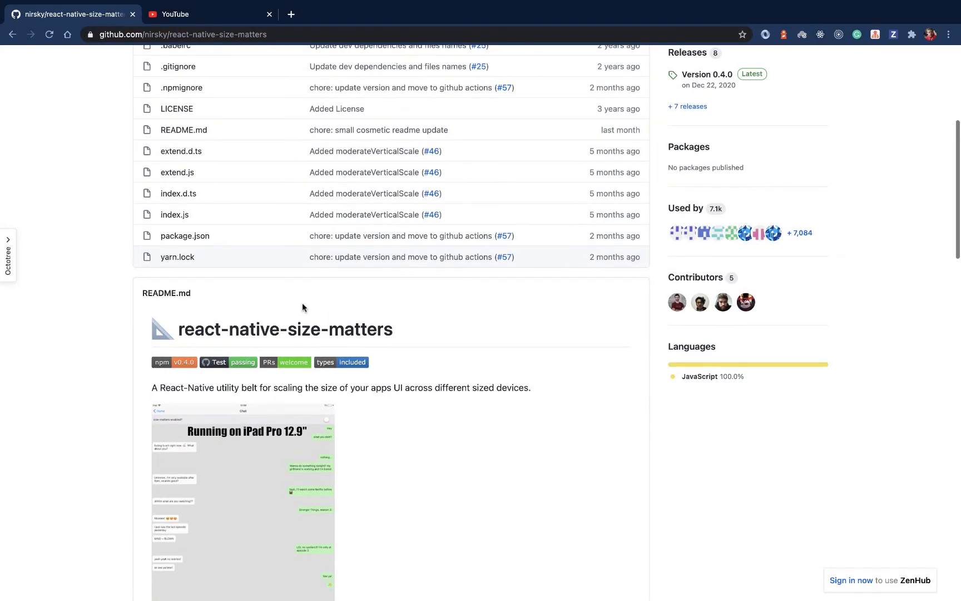
pyautogui.scroll(-3)
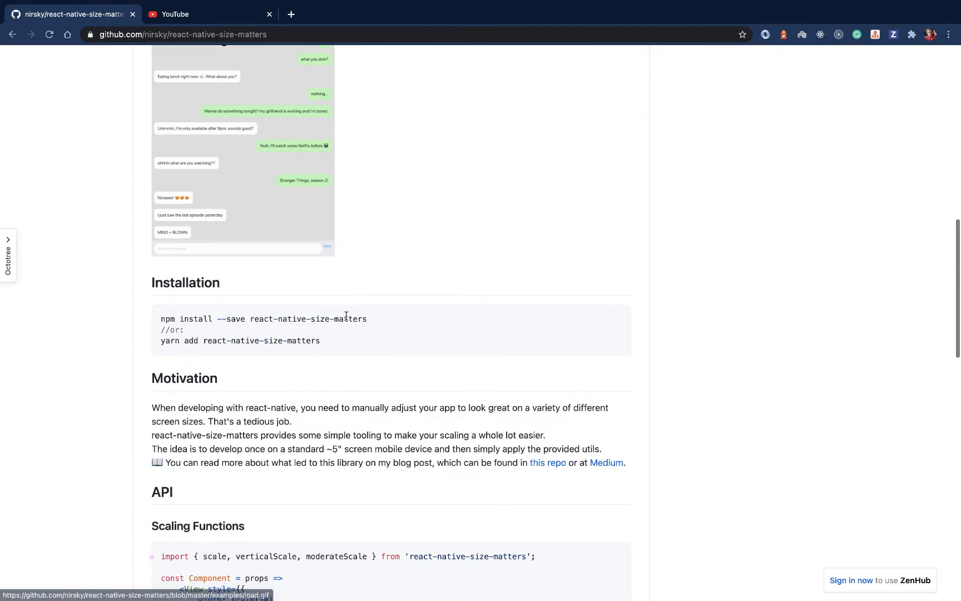
pyautogui.scroll(-3)
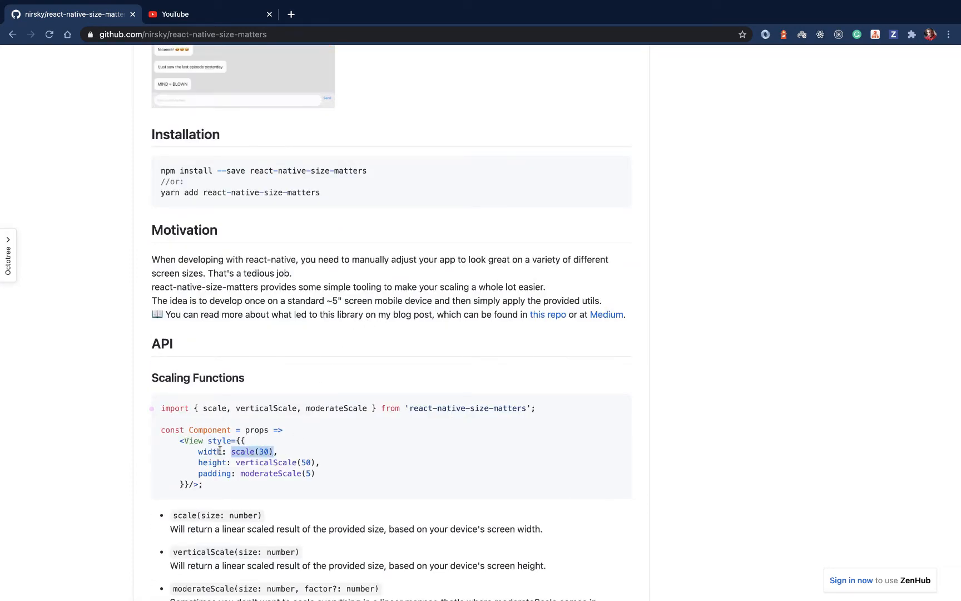
pyautogui.moveTo(325, 453)
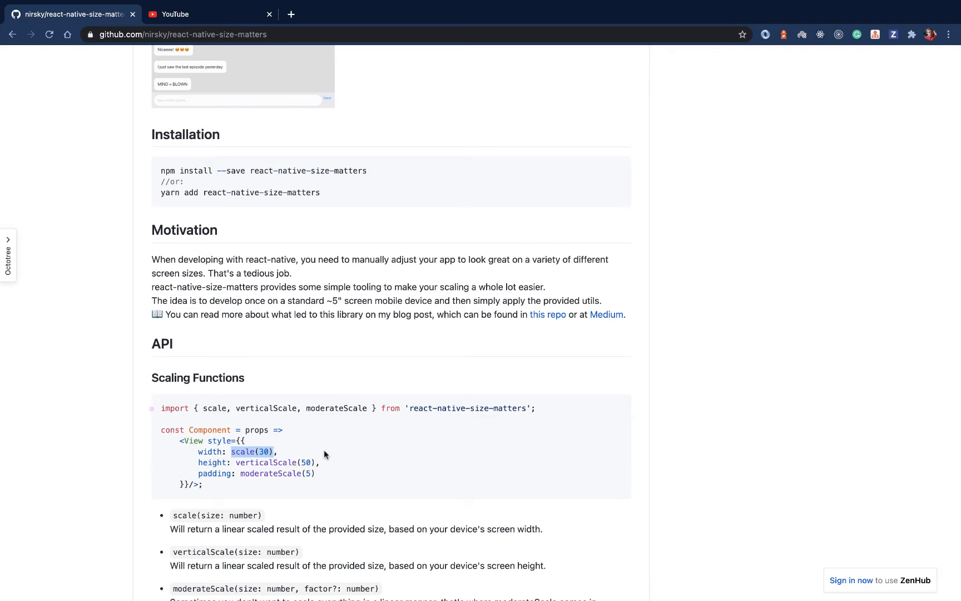
pyautogui.scroll(-3)
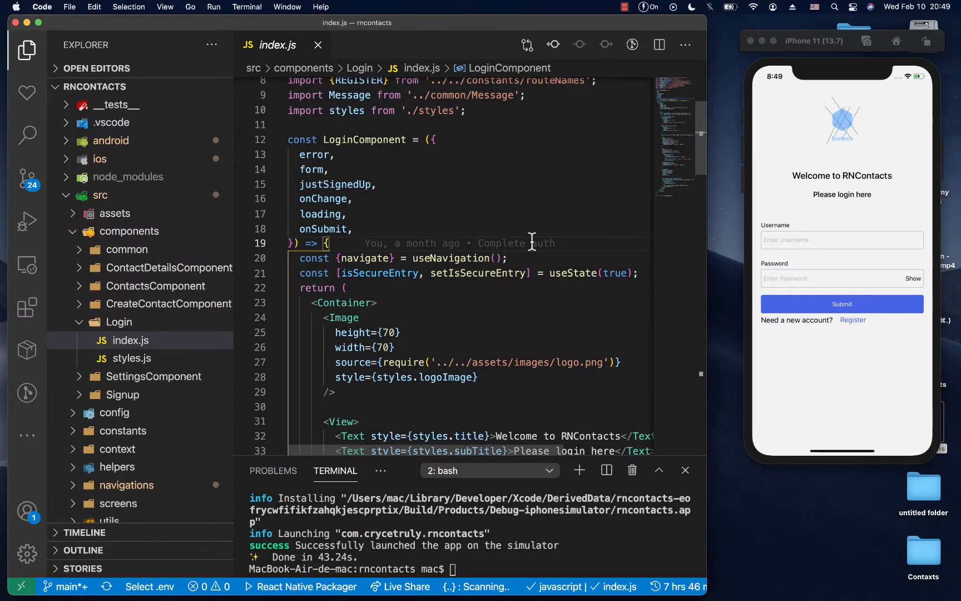
pyautogui.scroll(-3)
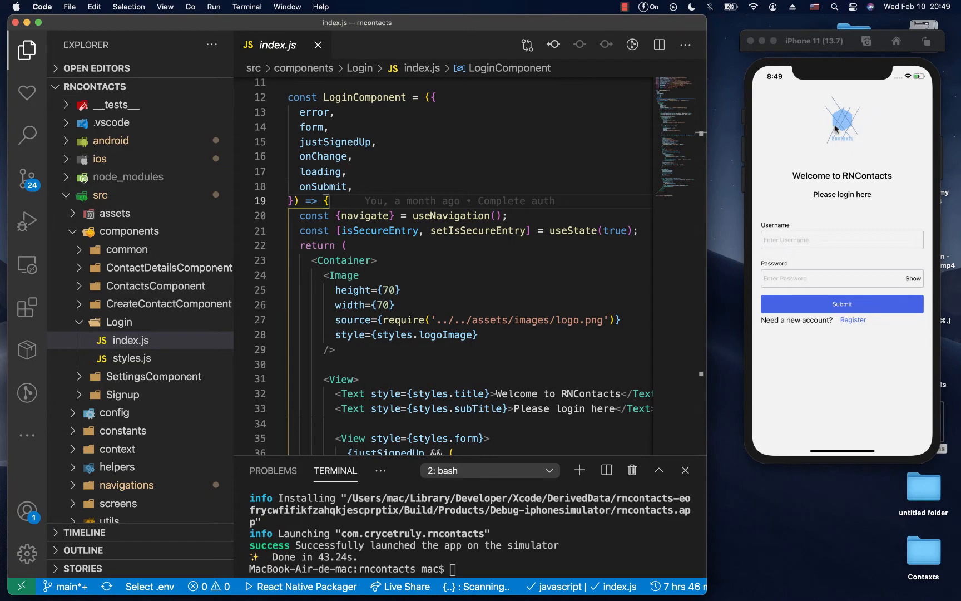
pyautogui.moveTo(839, 131)
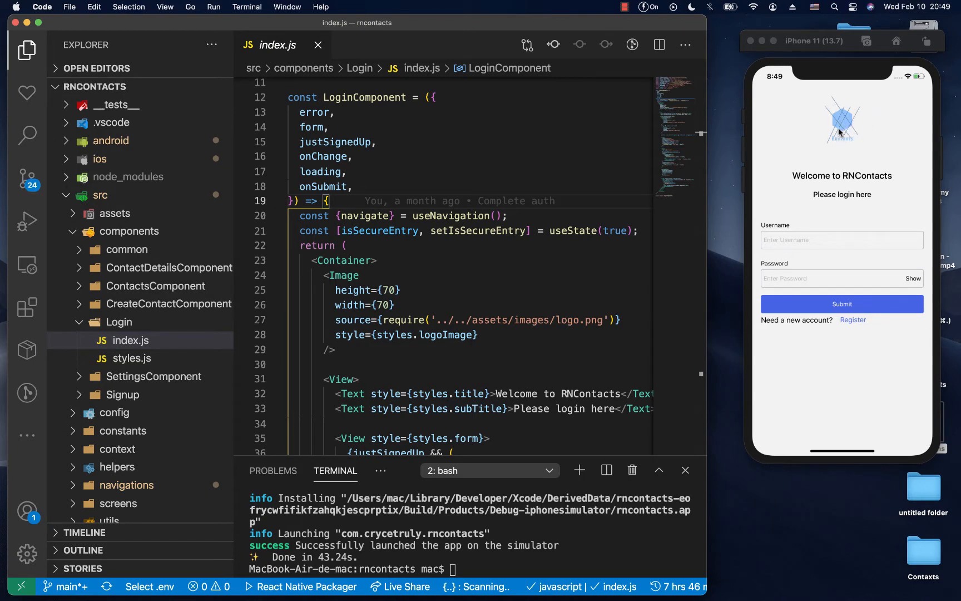
pyautogui.moveTo(844, 112)
pyautogui.write('scale(70)')
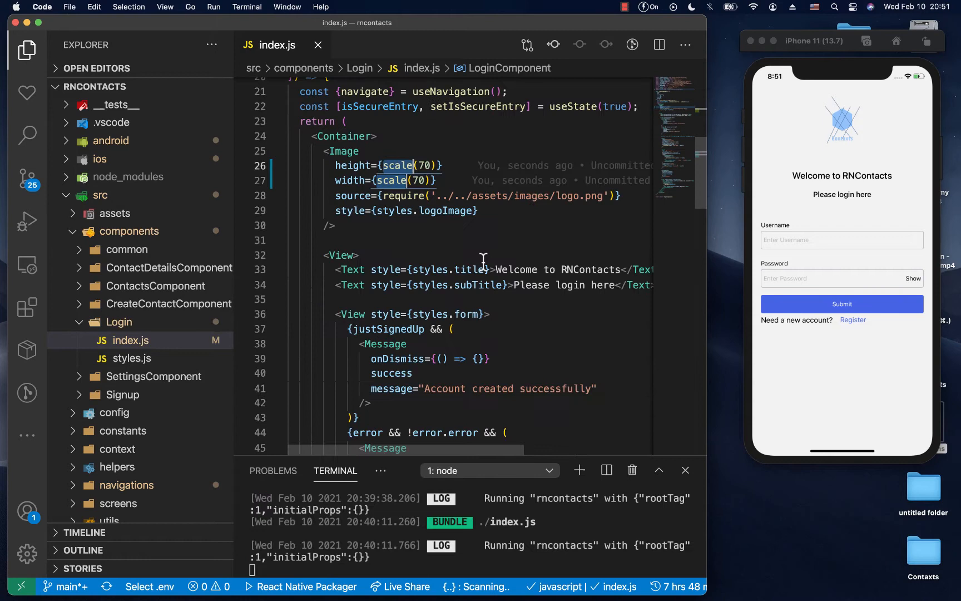
# Replace styles.title with an inline style {{fontSize: scale(21)}} on the welcome title
pyautogui.doubleClick(449, 270)
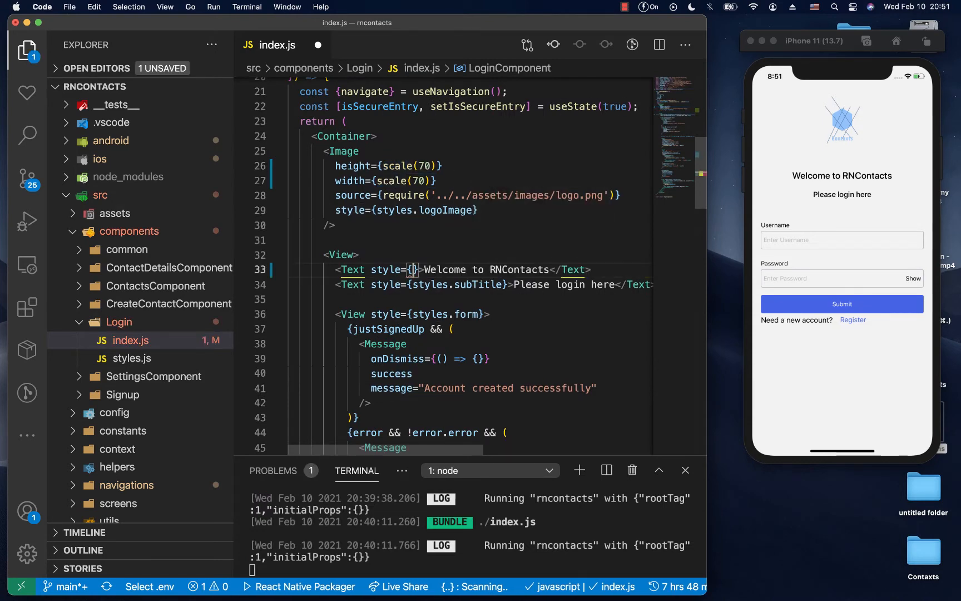
pyautogui.write('fo}')
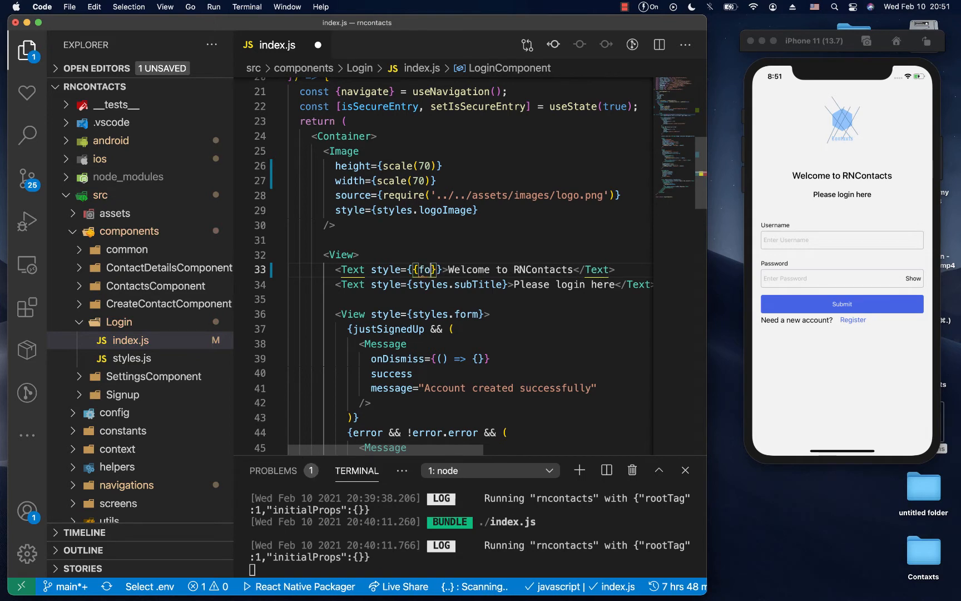
pyautogui.write('nts')
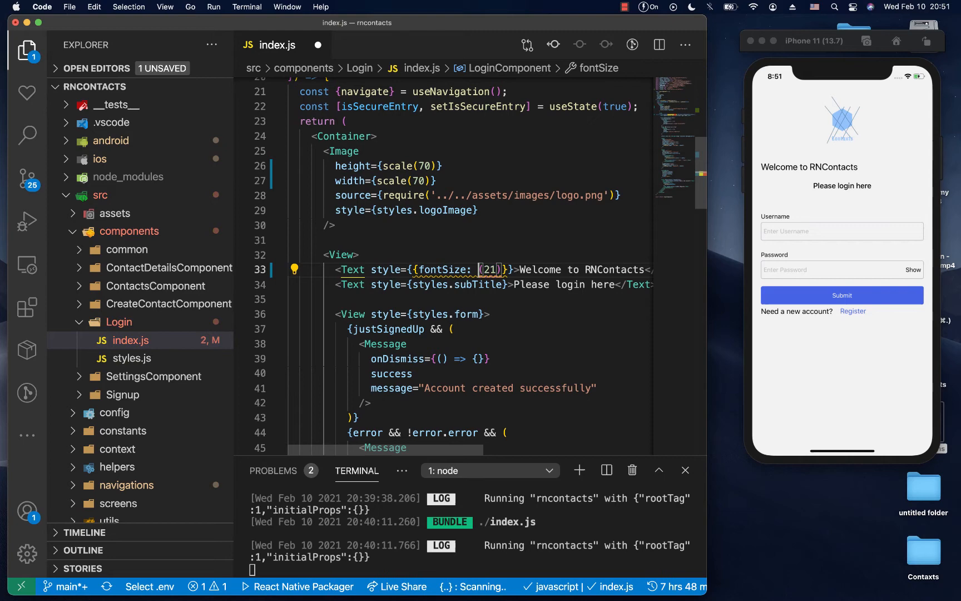
pyautogui.write('scale')
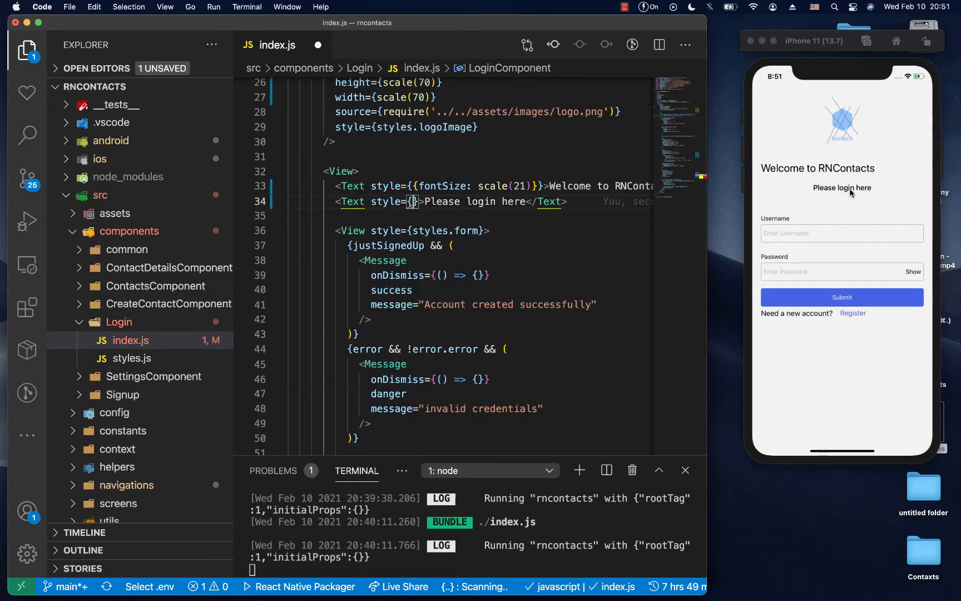
# Try an inline paddingTop of scale(5) on the subtitle and save index.js
pyautogui.press('cmd+s')
pyautogui.write('{paddingTop:')
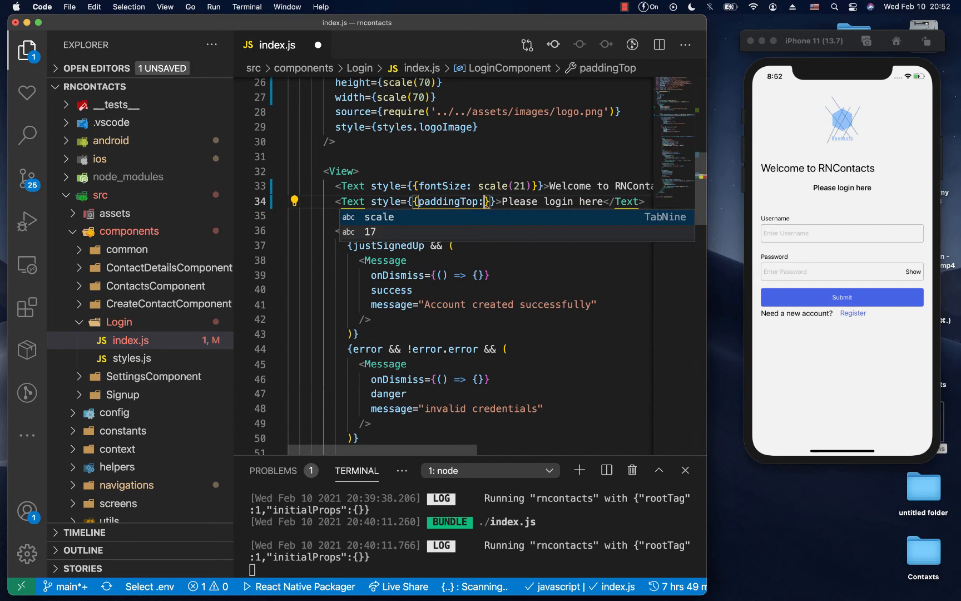
pyautogui.write('5)')
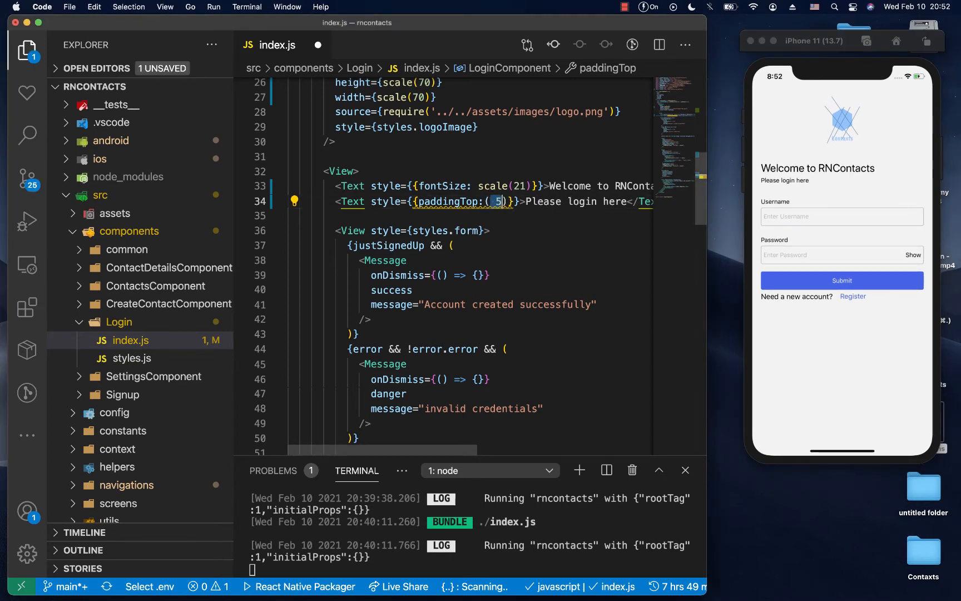
pyautogui.write('scale')
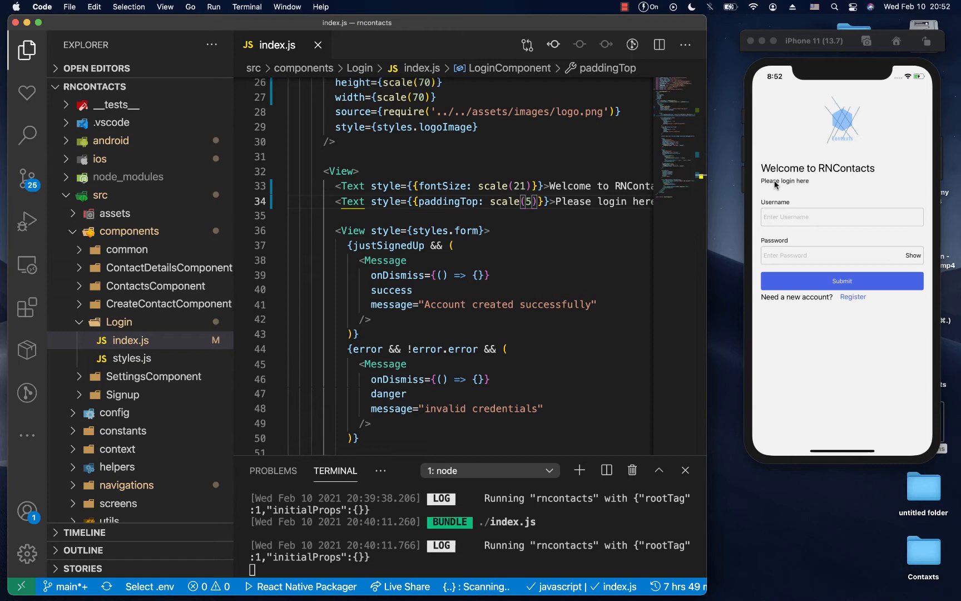
pyautogui.write('1')
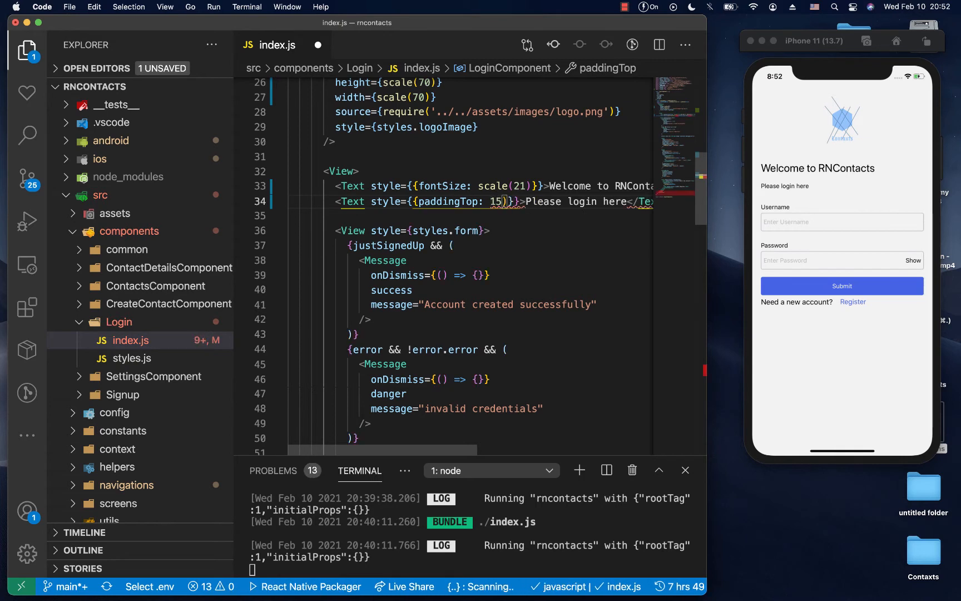
# Undo the padding experiment and restore styles.subTitle and styles.title, saving the file
pyautogui.press('cmd+s')
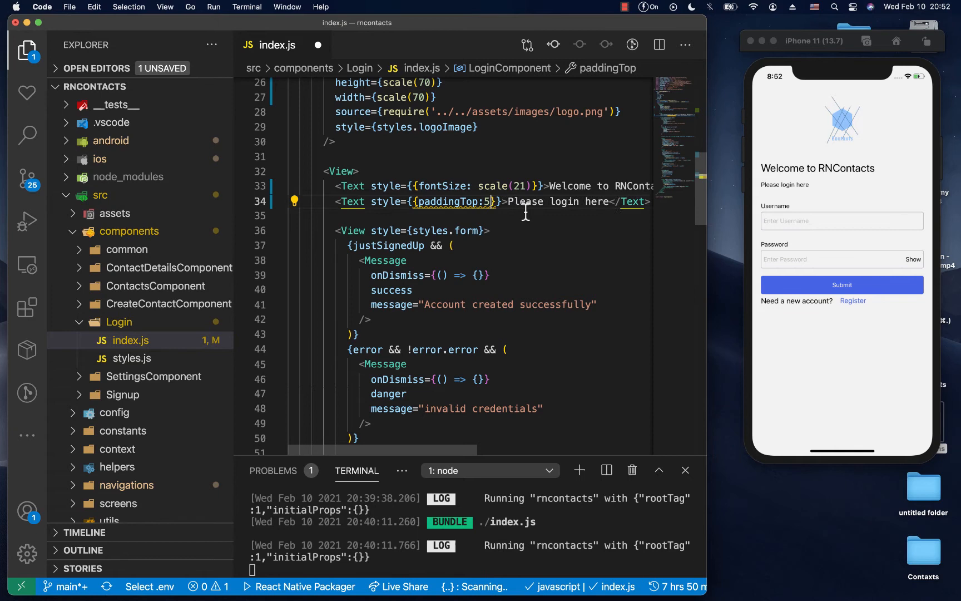
pyautogui.write('styles.subTitle')
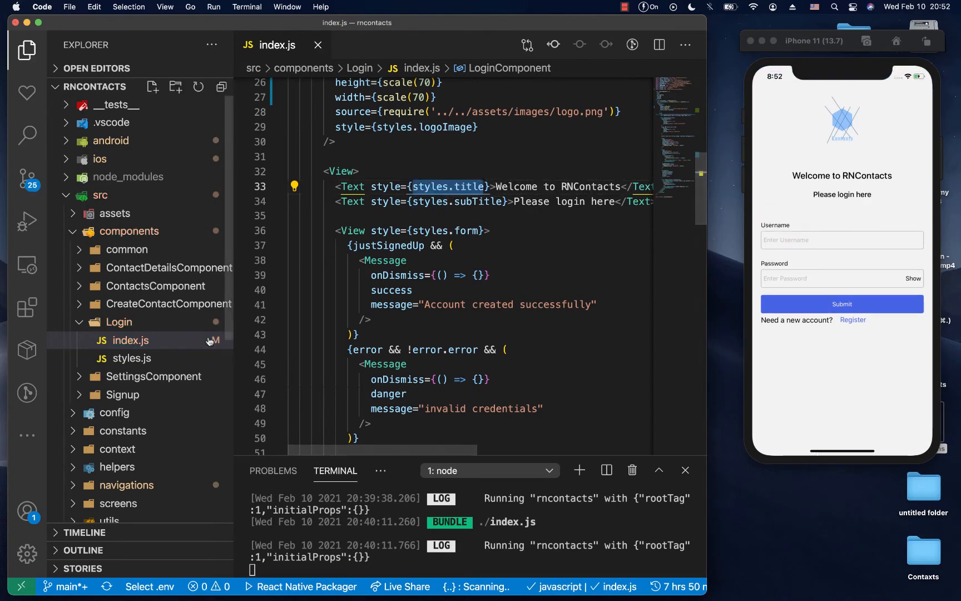
# In styles.js switch StyleSheet to ScaledSheet from react-native-size-matters and set logo height '150@s'
pyautogui.click(129, 358)
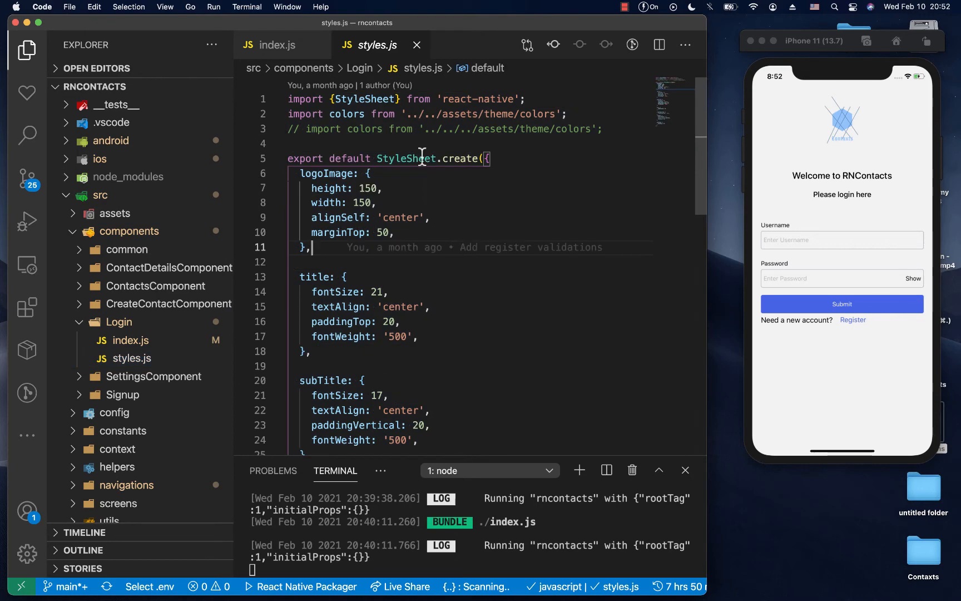
pyautogui.doubleClick(405, 158)
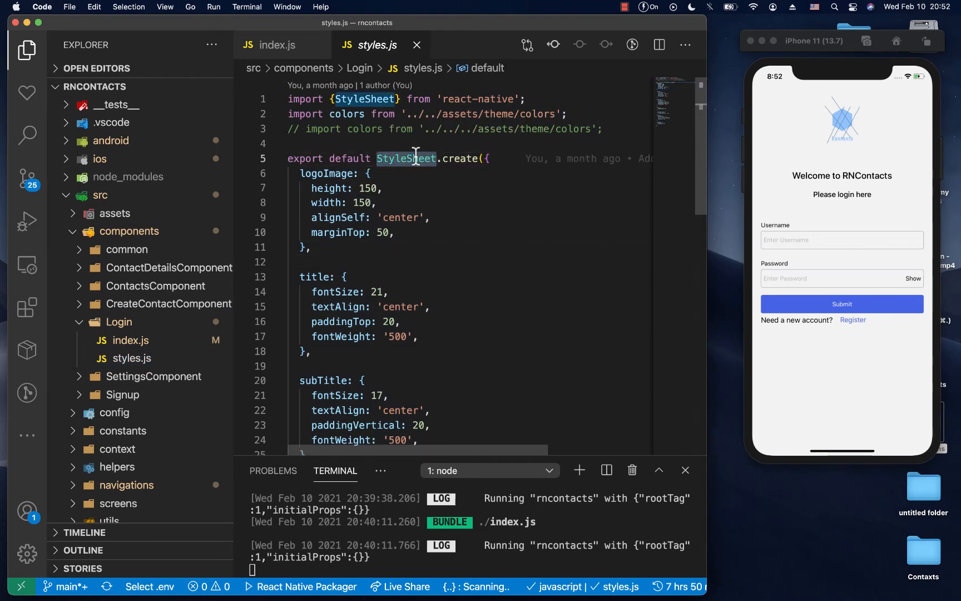
pyautogui.write('Sc')
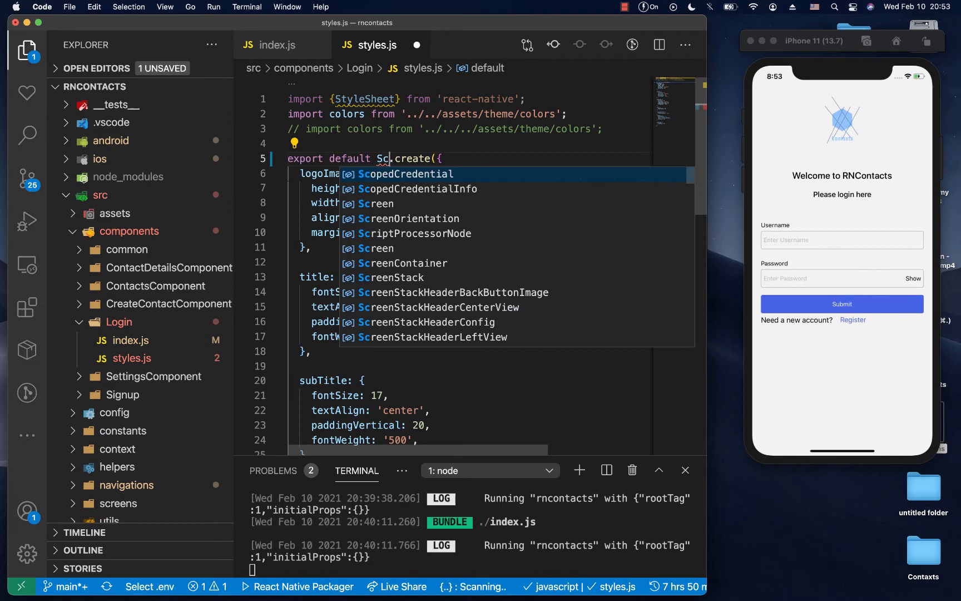
pyautogui.write('aledSheet')
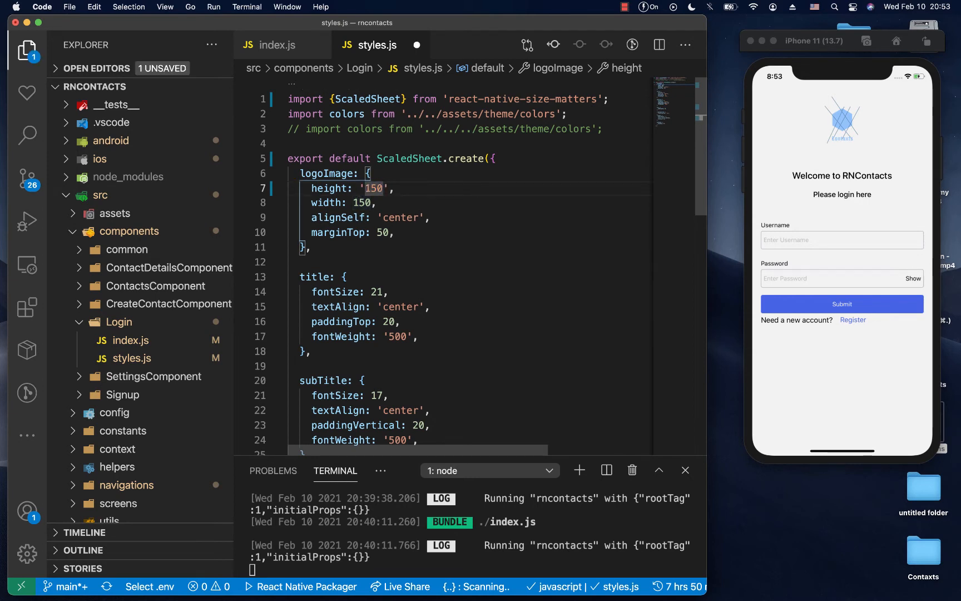
pyautogui.write('@s')
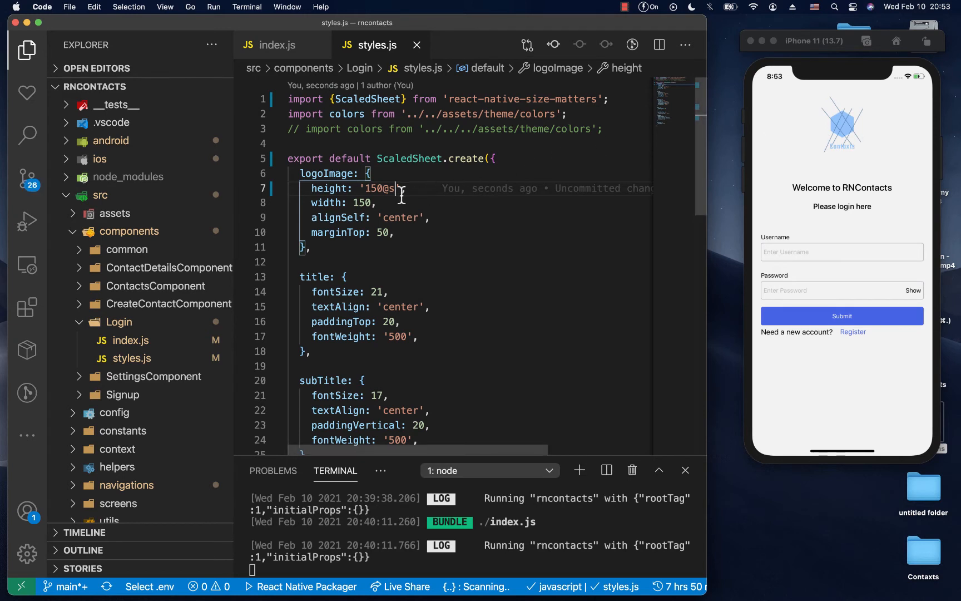
# Convert the logo width and marginTop to quoted '@s' scaled strings
pyautogui.doubleClick(381, 188)
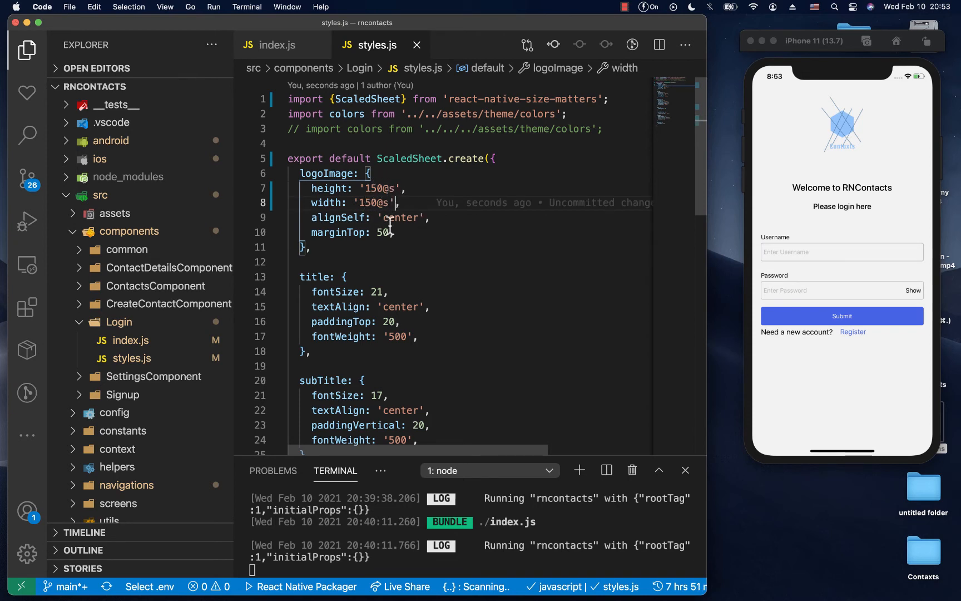
pyautogui.write('\\')
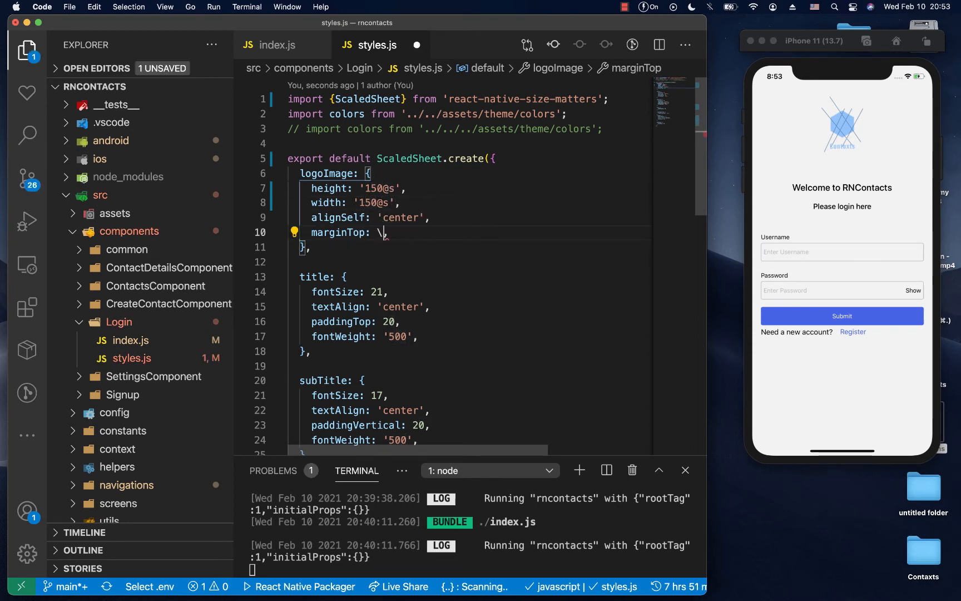
pyautogui.write("50'")
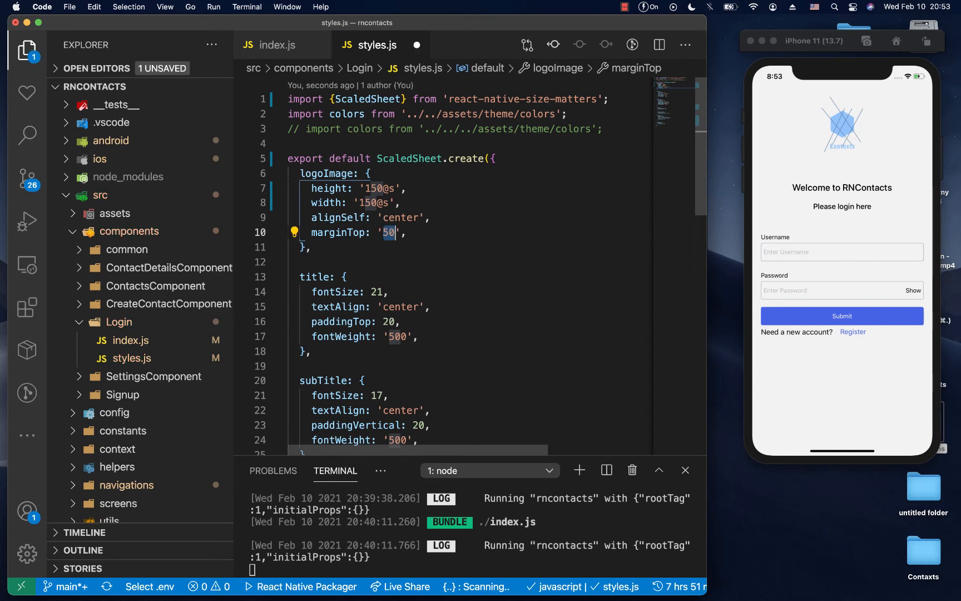
pyautogui.write('@s')
pyautogui.click(470, 291)
pyautogui.write("'21")
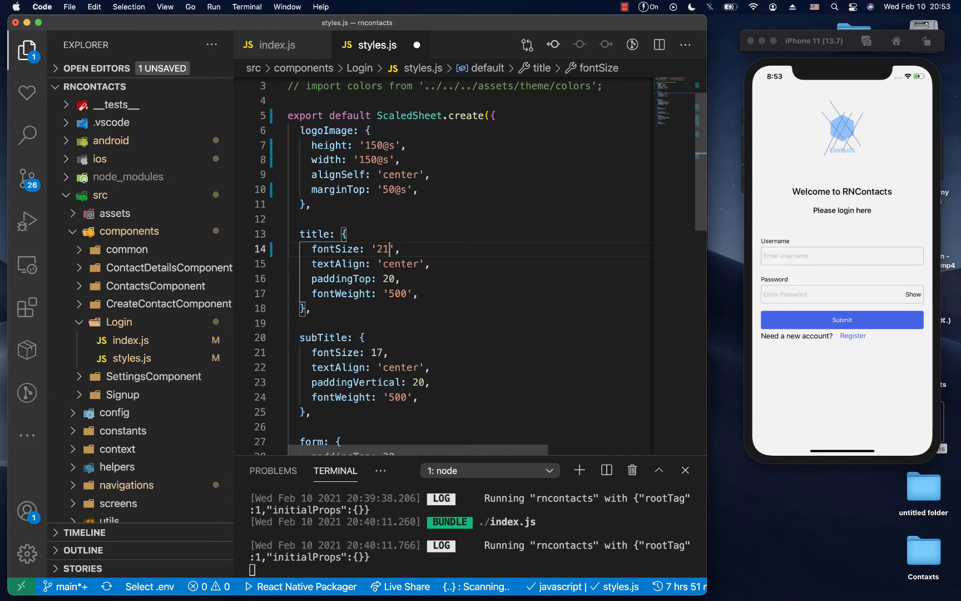
# Convert the title fontSize and paddingTop to '@s' scaled strings and save styles.js
pyautogui.write('@s')
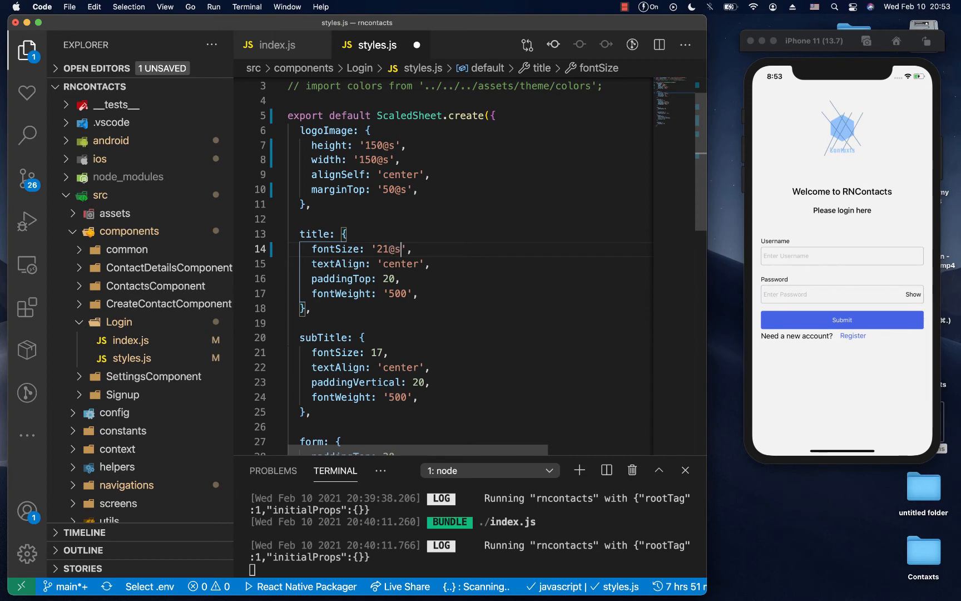
pyautogui.press('cmd+s')
pyautogui.write("'20")
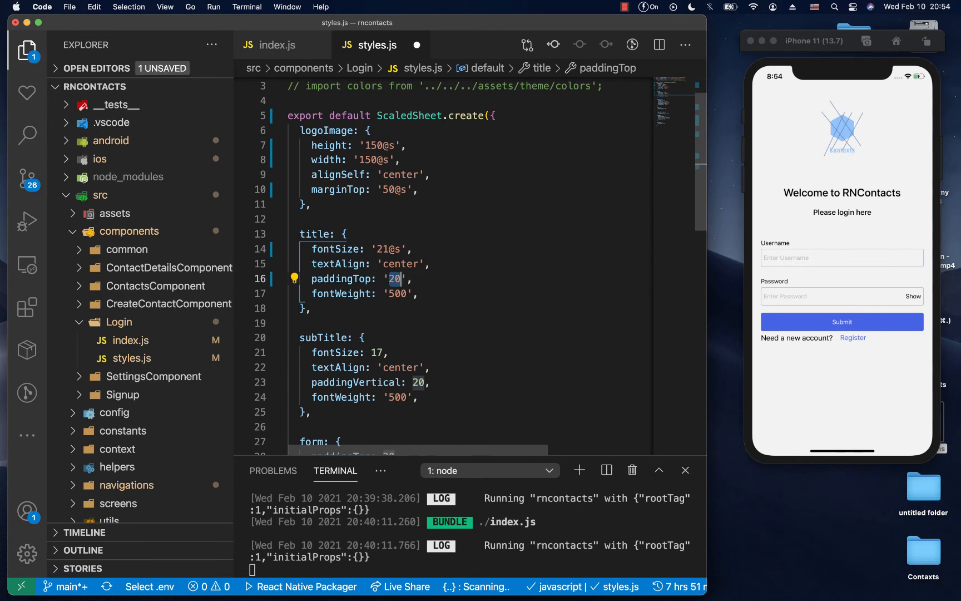
pyautogui.write('@s')
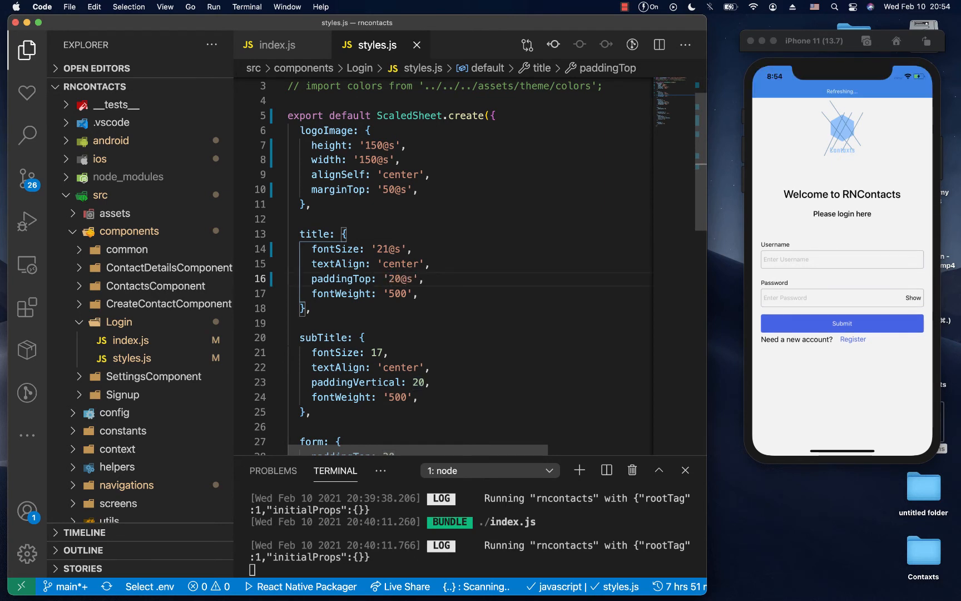
# Convert subTitle, form, linkBtn and infoText numeric values to quoted '@s' strings
pyautogui.scroll(-3)
pyautogui.write("'20@")
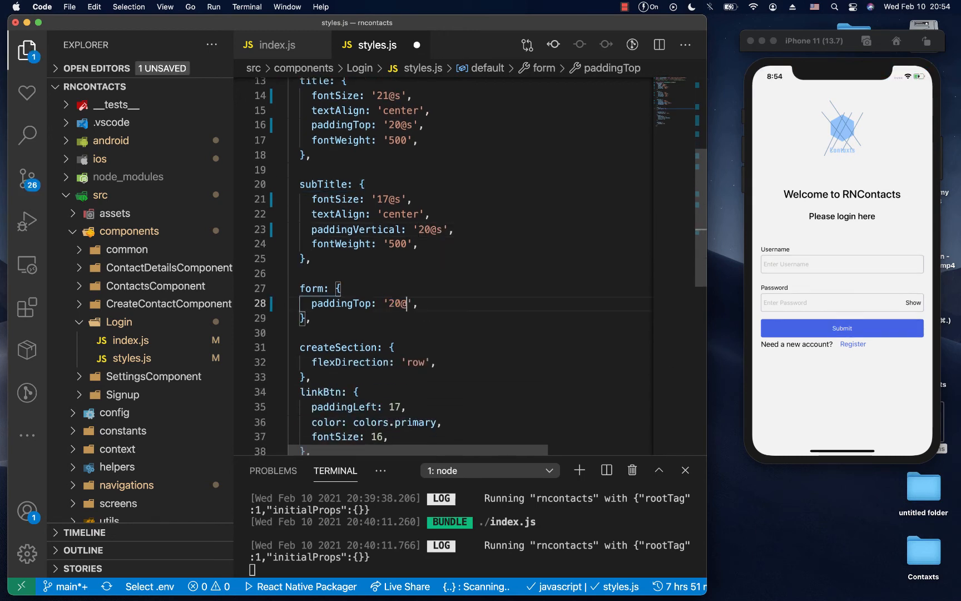
pyautogui.write('s')
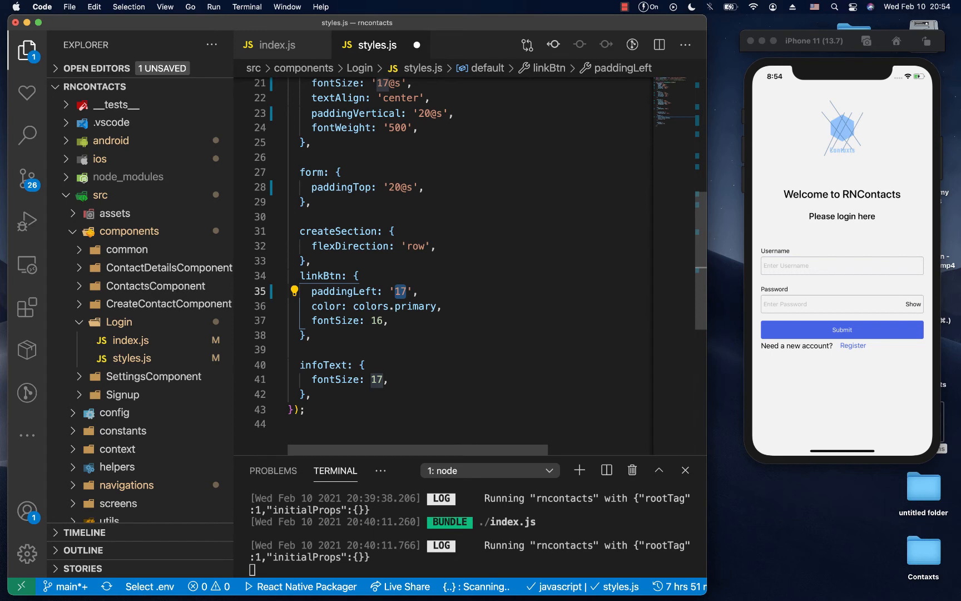
pyautogui.write('@s')
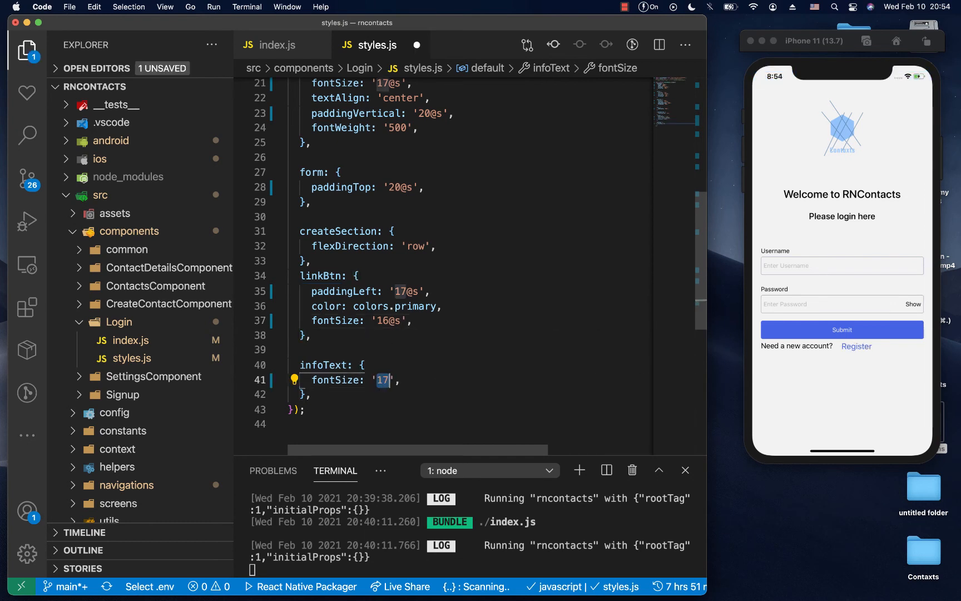
pyautogui.write('@')
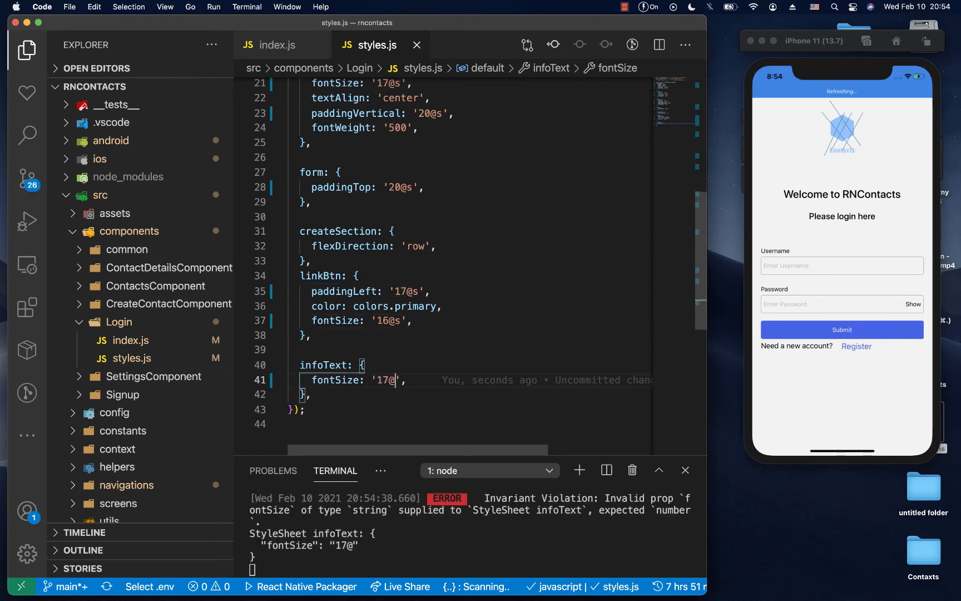
pyautogui.write('s')
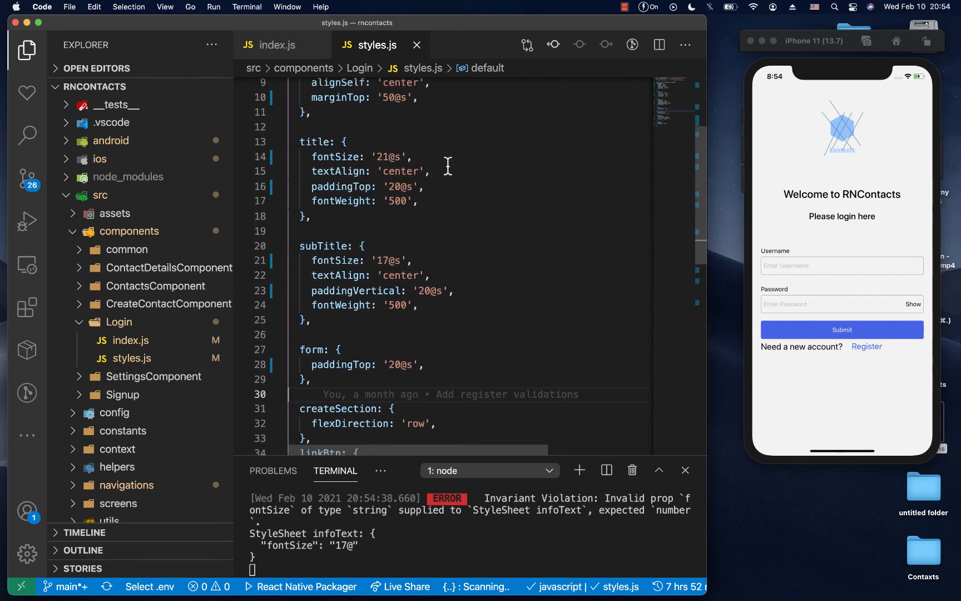
pyautogui.moveTo(430, 156)
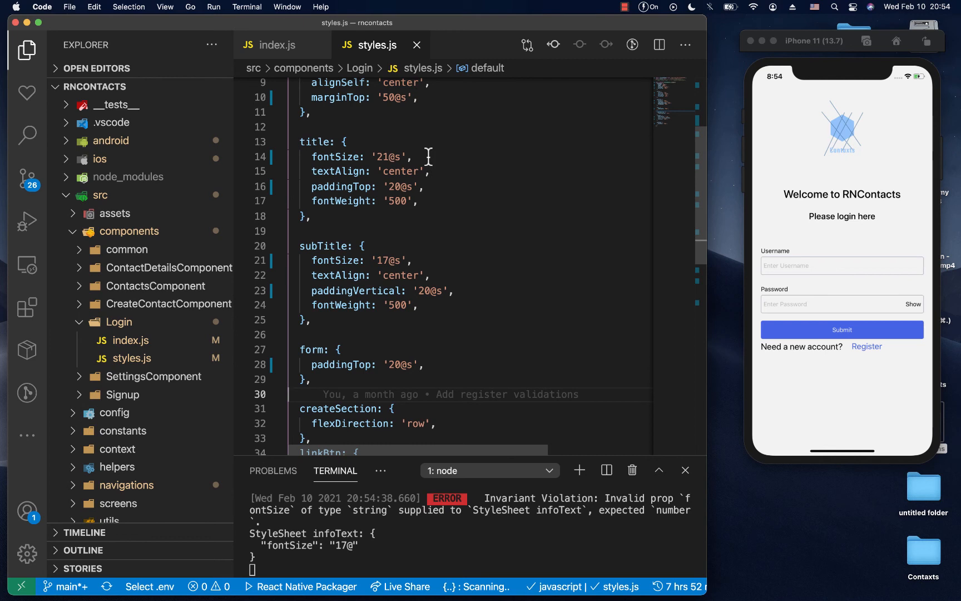
# Review the fully '@s'-scaled styles.js and collapse the Login folder in the Explorer
pyautogui.scroll(-3)
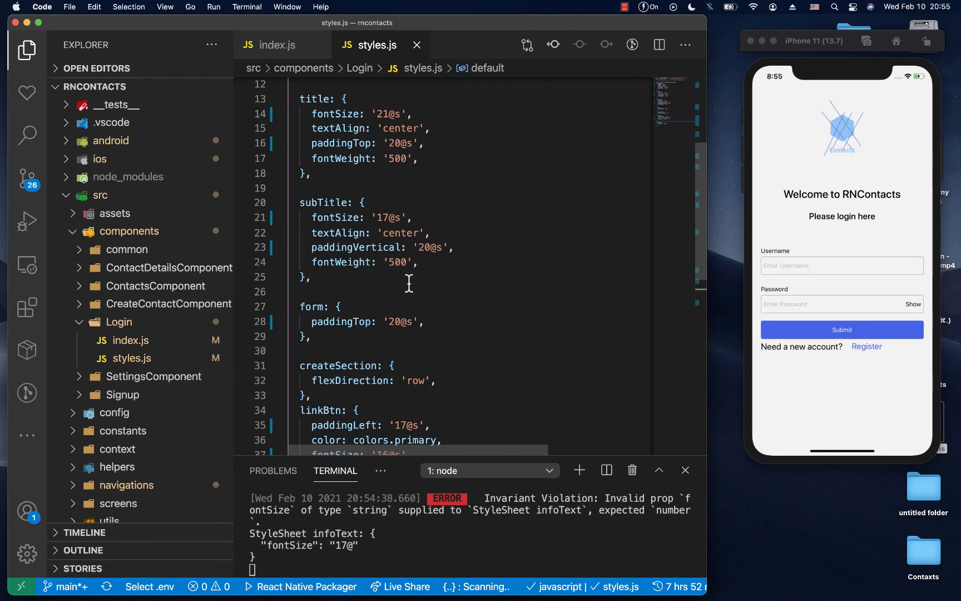
pyautogui.click(119, 321)
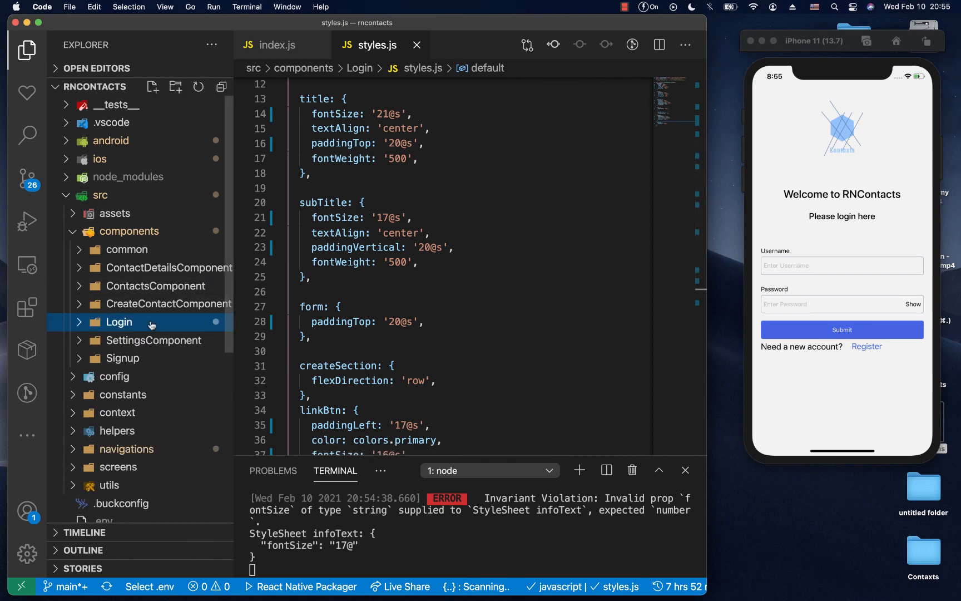
pyautogui.scroll(-3)
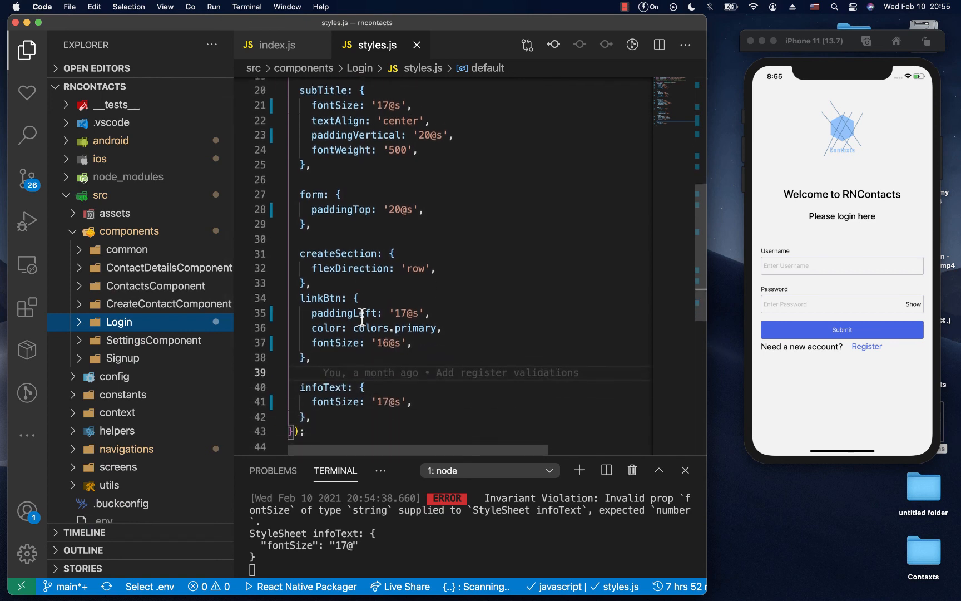
pyautogui.scroll(-3)
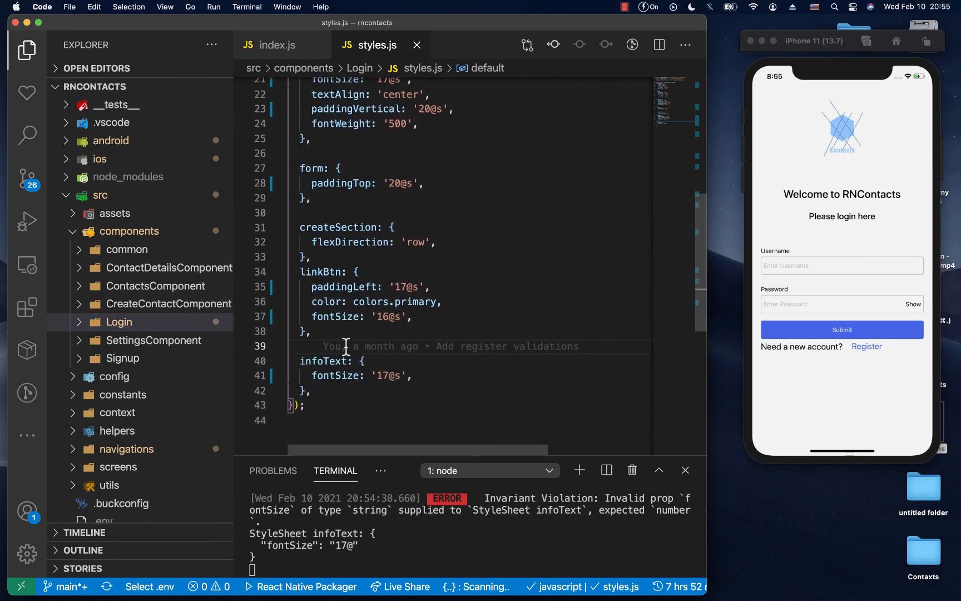